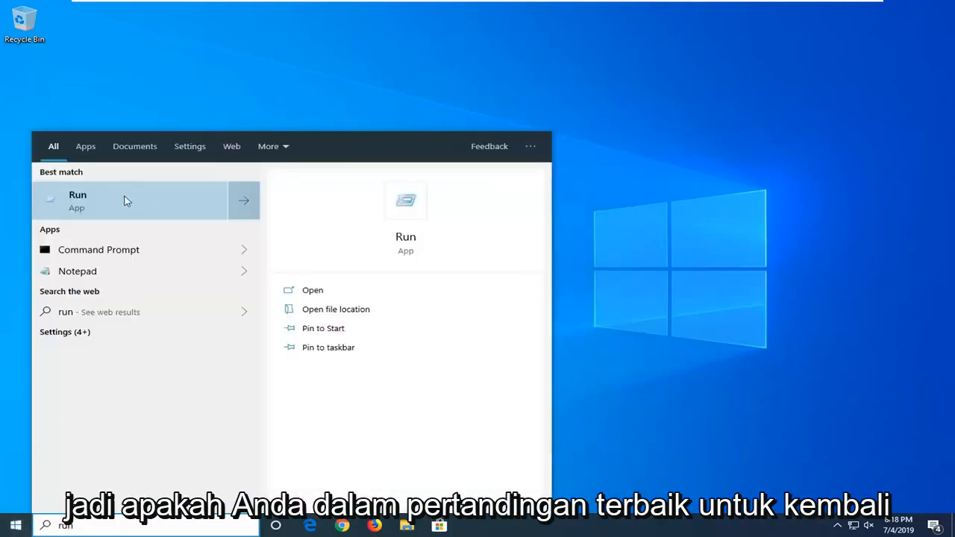
# Bring up the Run dialog with ms-settings:defaultapps entered in the Open field
pyautogui.click(77, 200)
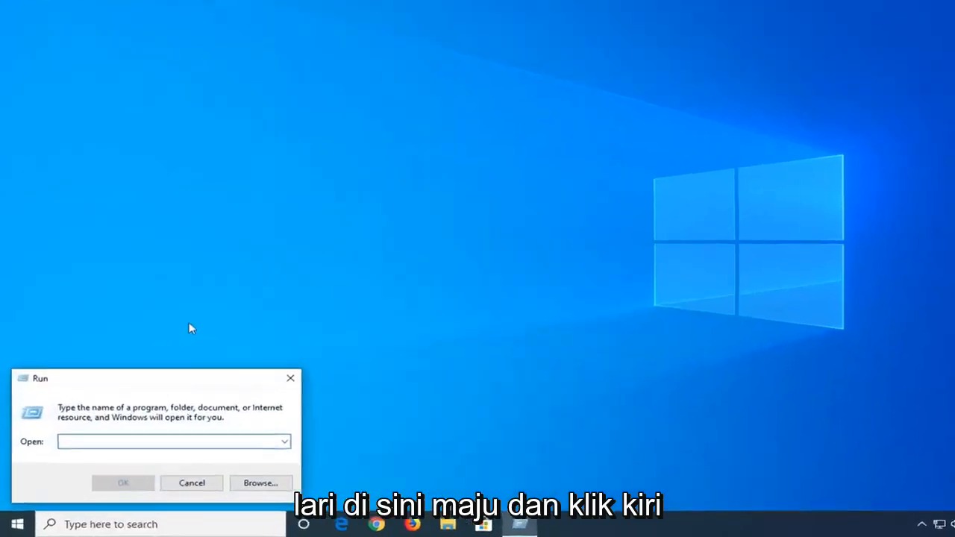
pyautogui.write('ms-settings:defaultapps')
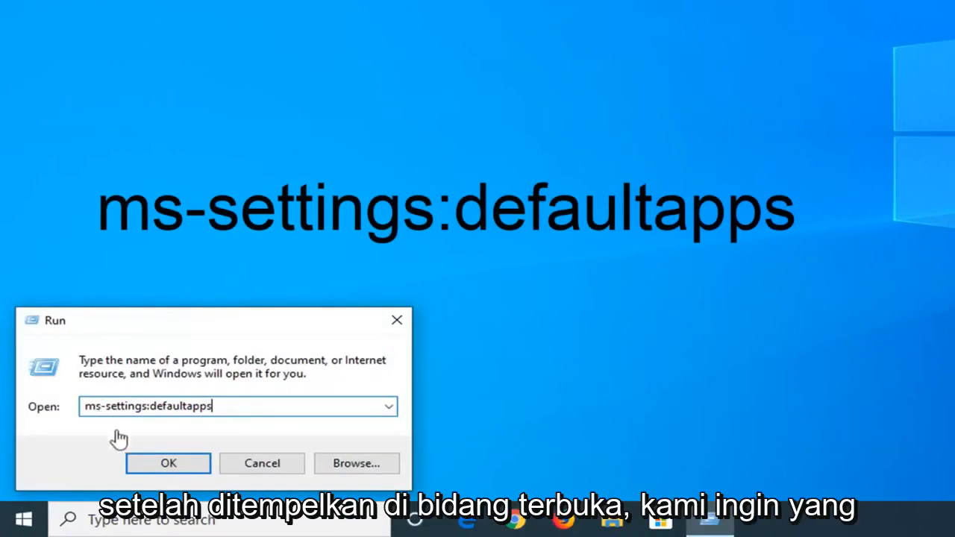
# Submit the Run command to reach the Default apps page and reveal the links below Reset
pyautogui.click(167, 462)
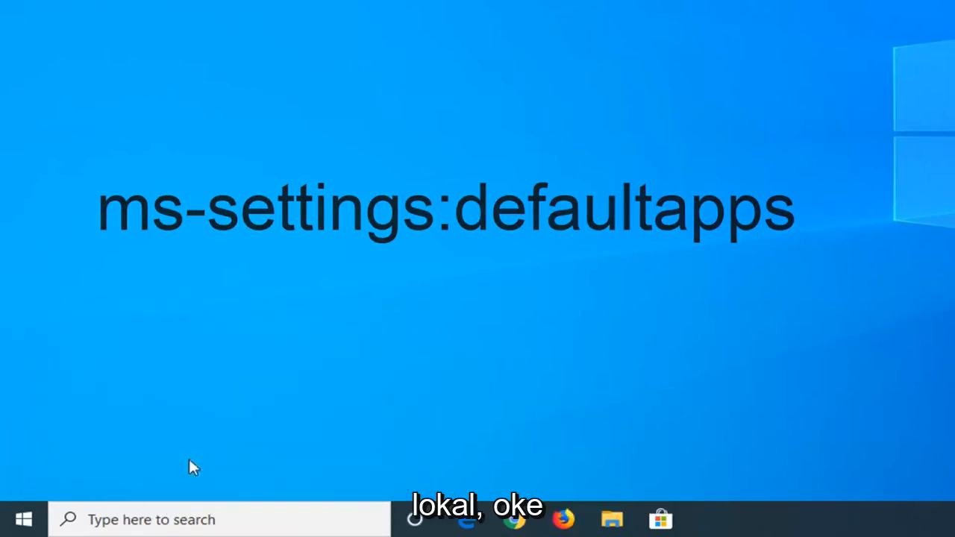
pyautogui.press('enter')
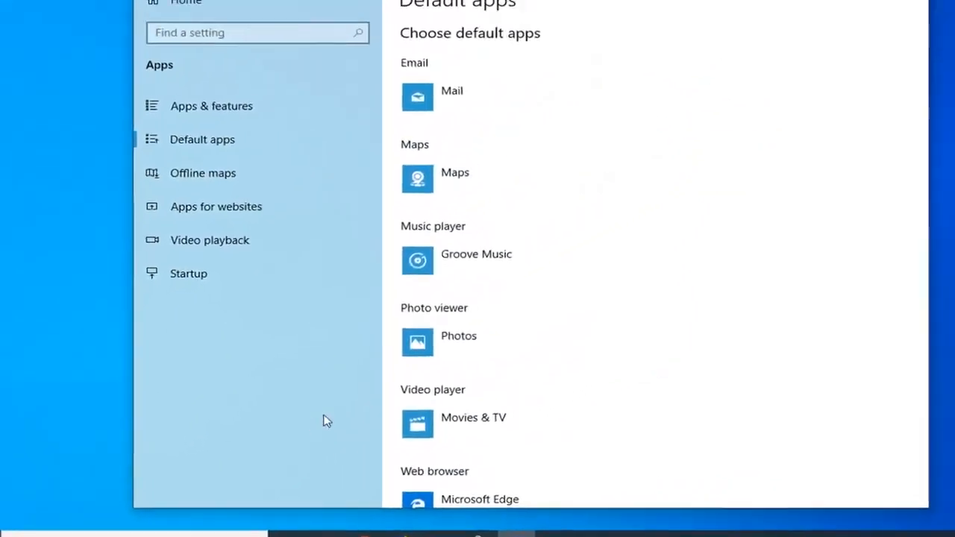
pyautogui.scroll(-3)
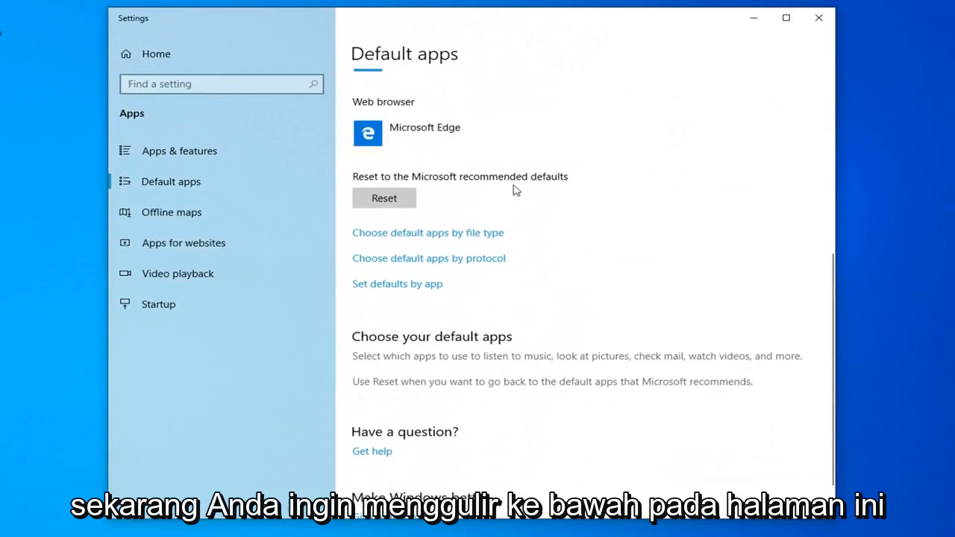
pyautogui.moveTo(380, 248)
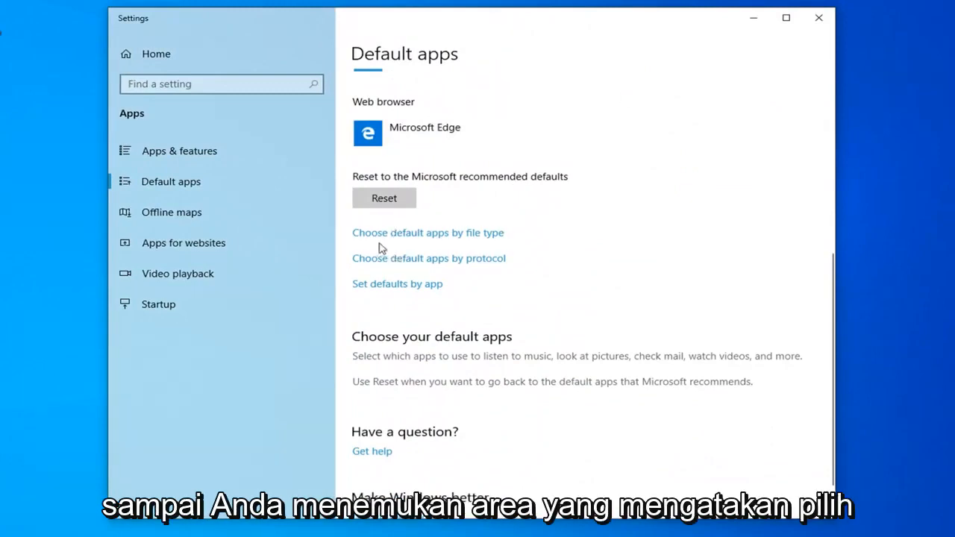
pyautogui.moveTo(403, 237)
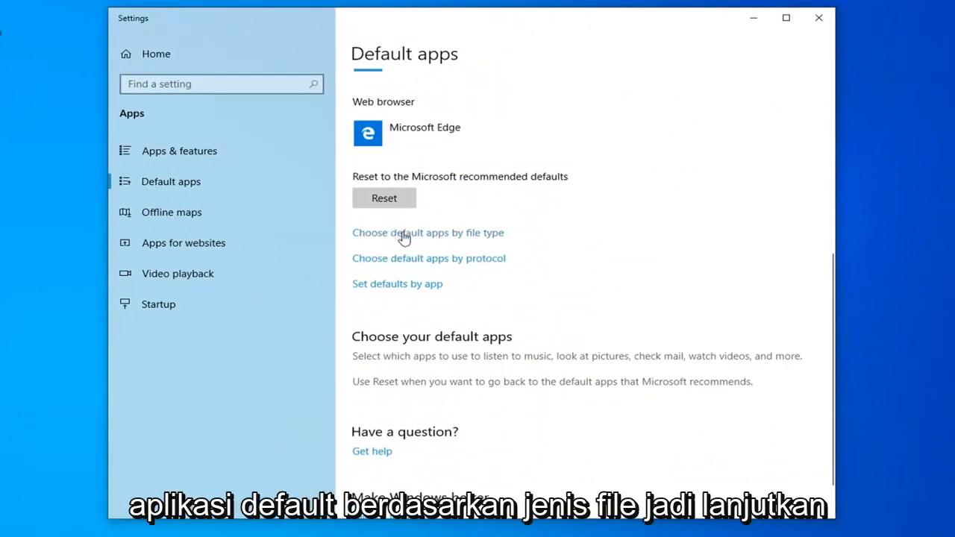
# Show the Choose default apps by file type list of extensions and their default apps
pyautogui.click(427, 233)
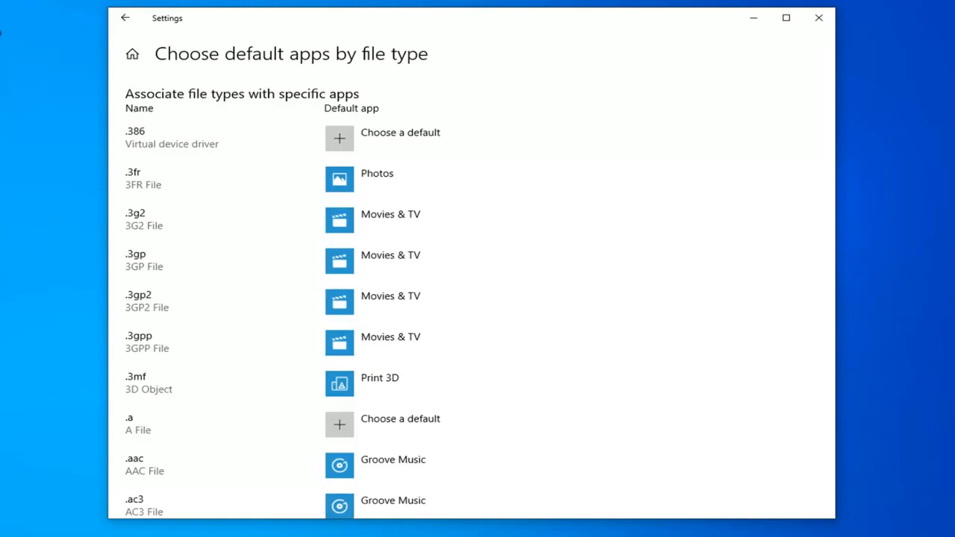
pyautogui.moveTo(941, 352)
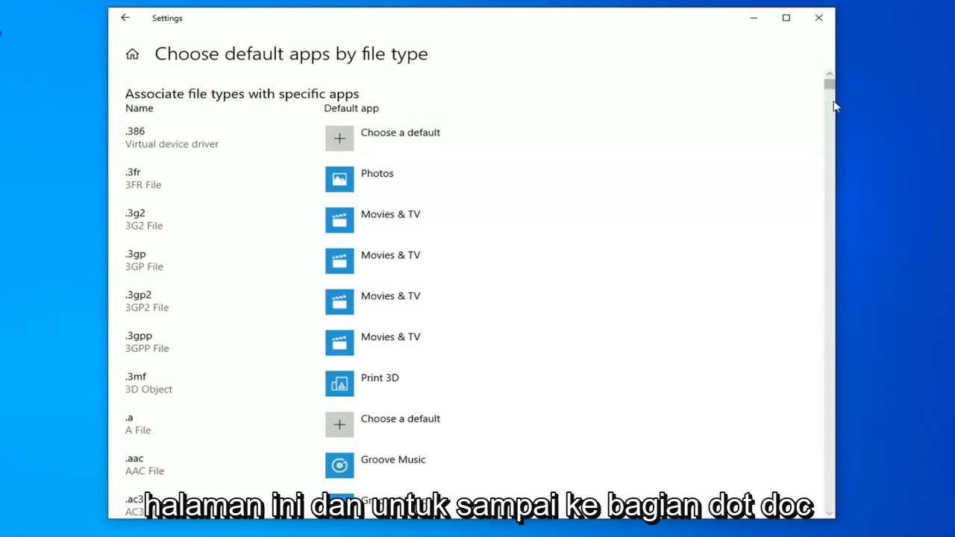
# Reach the .doc entries so Word shows as default for .doc, .docx and .docm
pyautogui.scroll(-3)
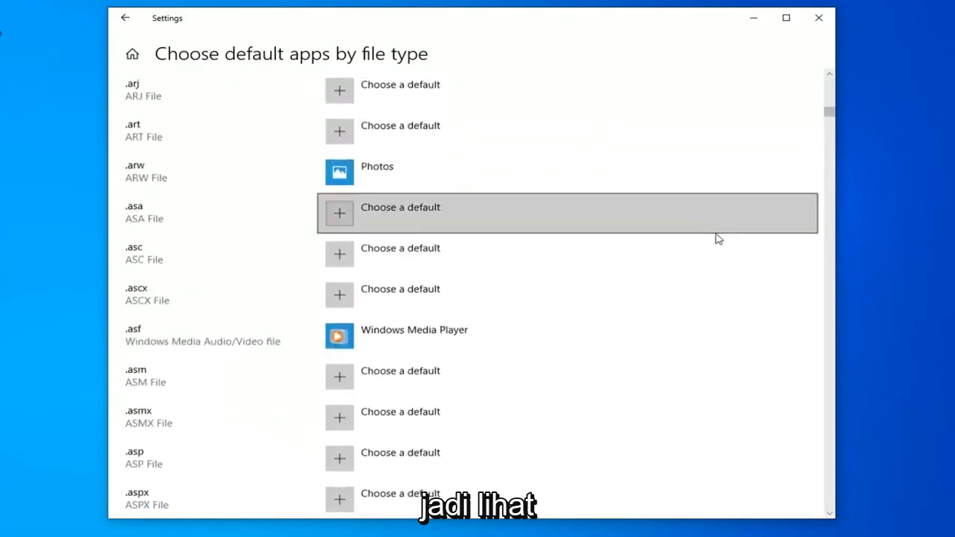
pyautogui.scroll(-3)
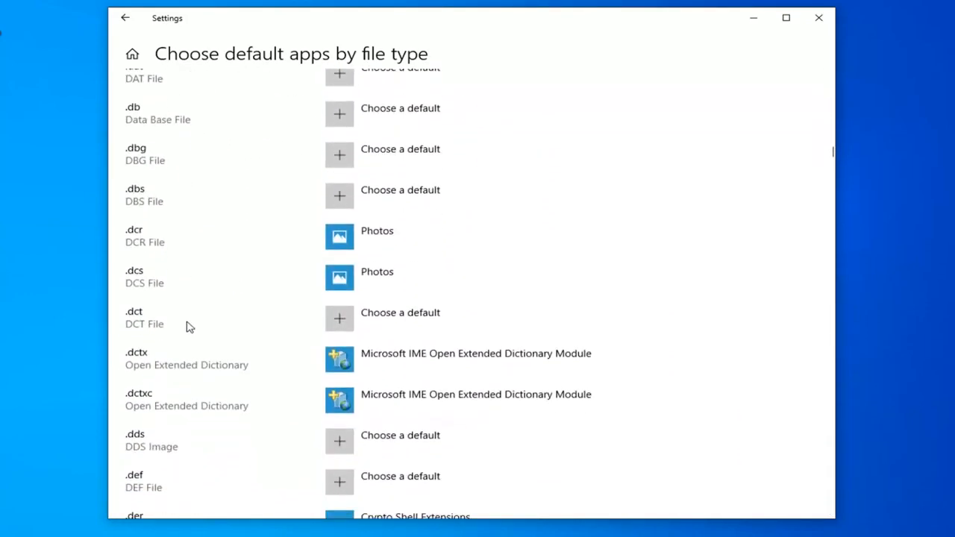
pyautogui.scroll(-3)
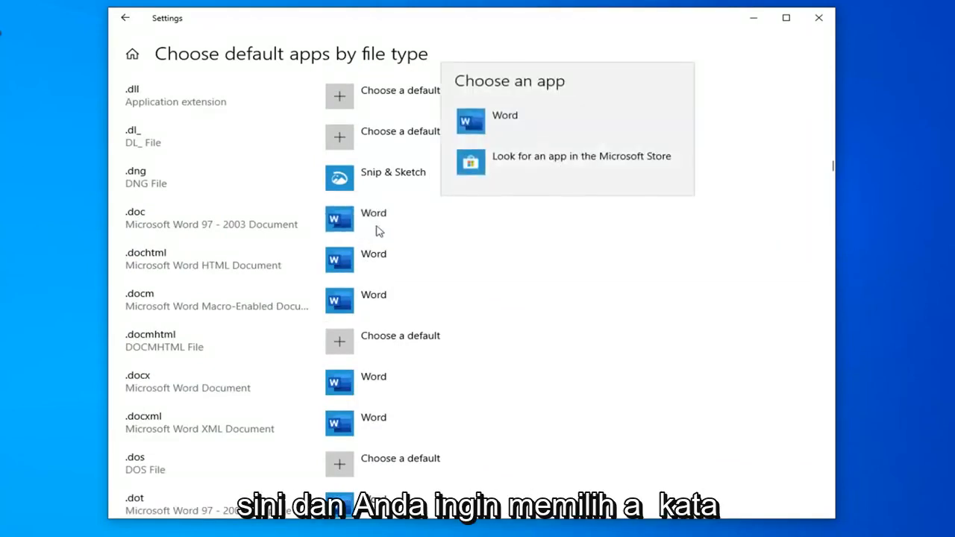
pyautogui.moveTo(401, 271)
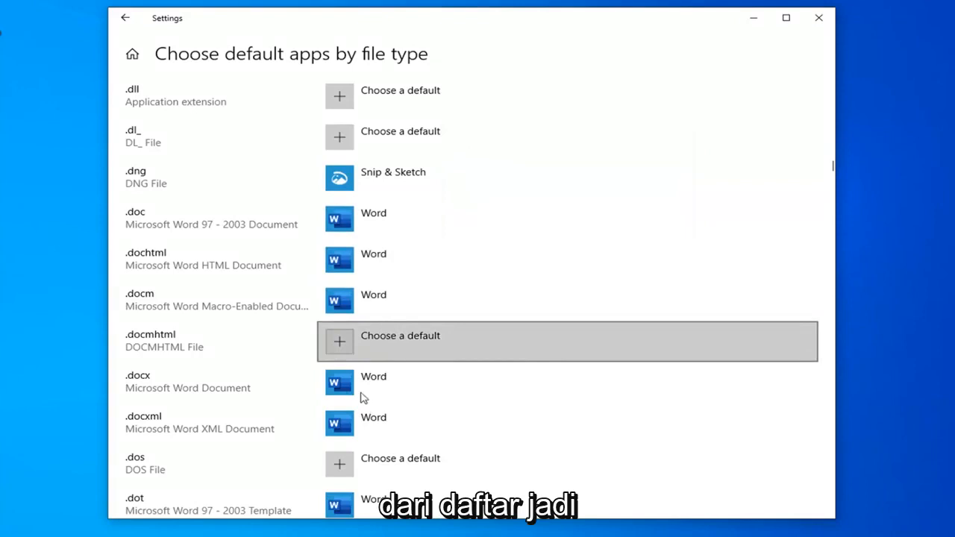
pyautogui.moveTo(331, 358)
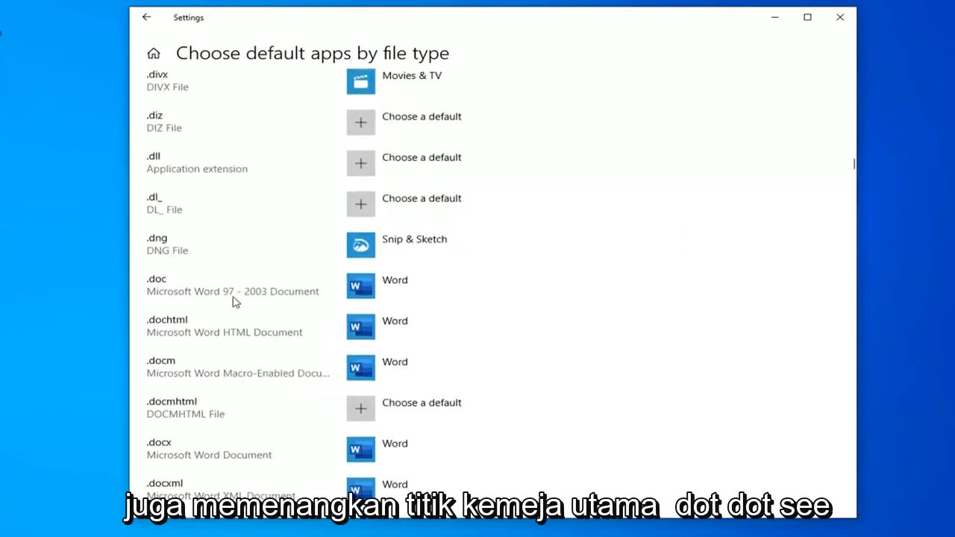
pyautogui.scroll(-3)
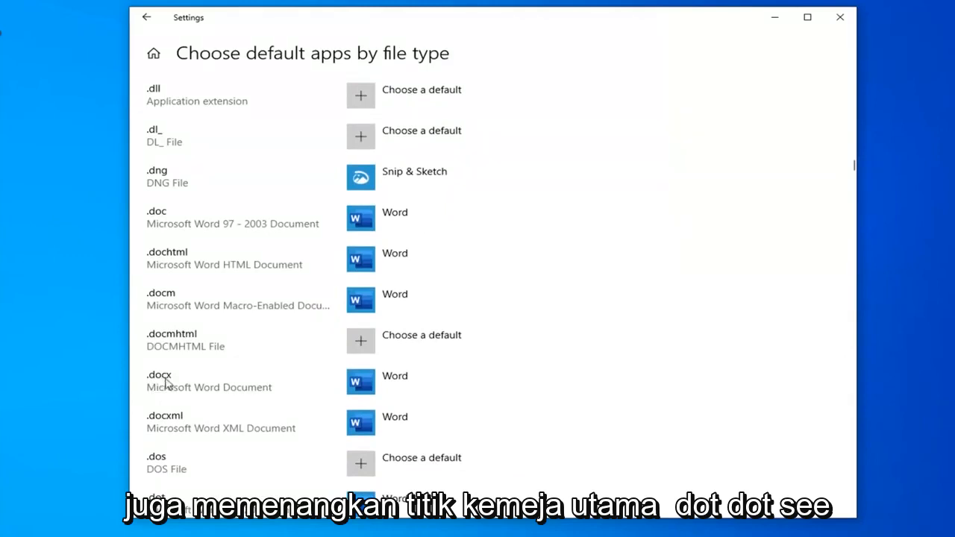
pyautogui.scroll(-3)
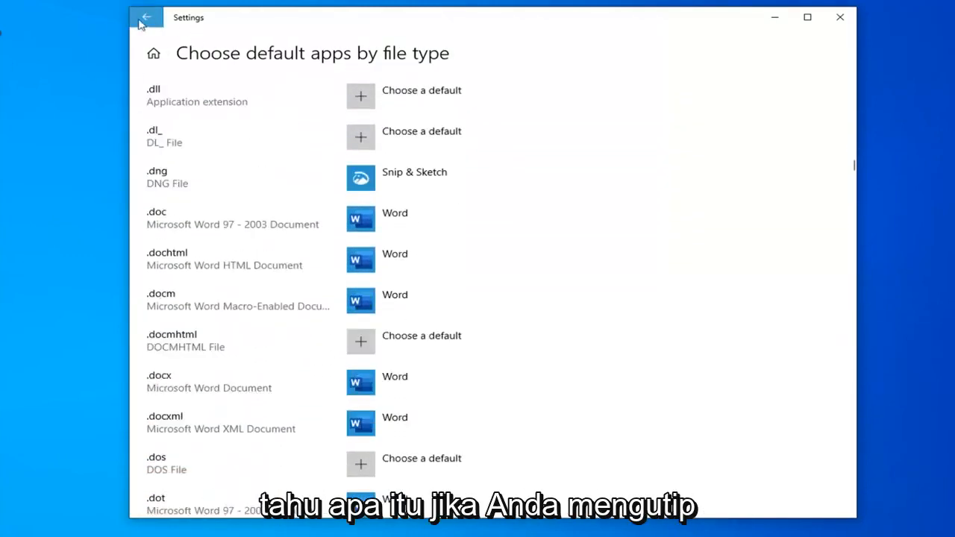
# Go back to the Default apps page and reveal the reset option and further links
pyautogui.click(145, 17)
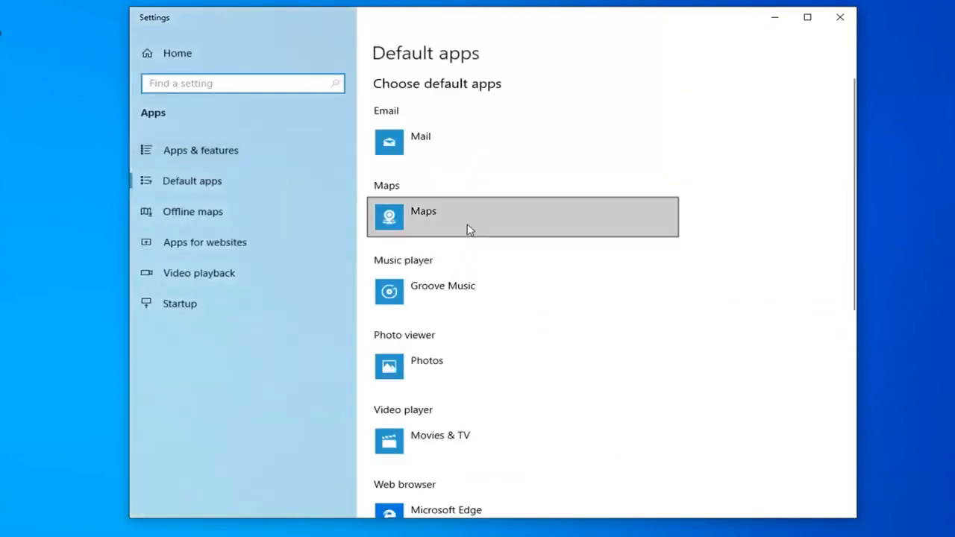
pyautogui.scroll(-3)
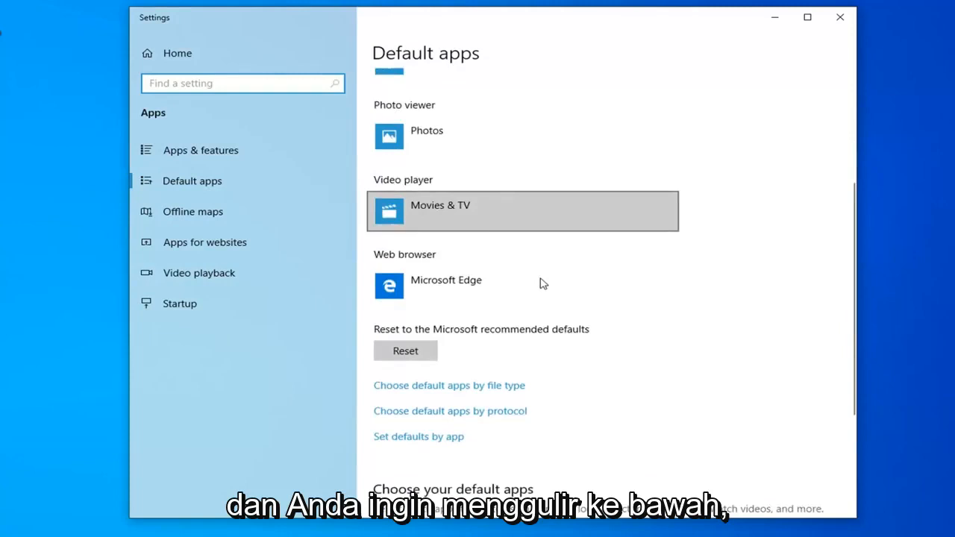
pyautogui.scroll(-3)
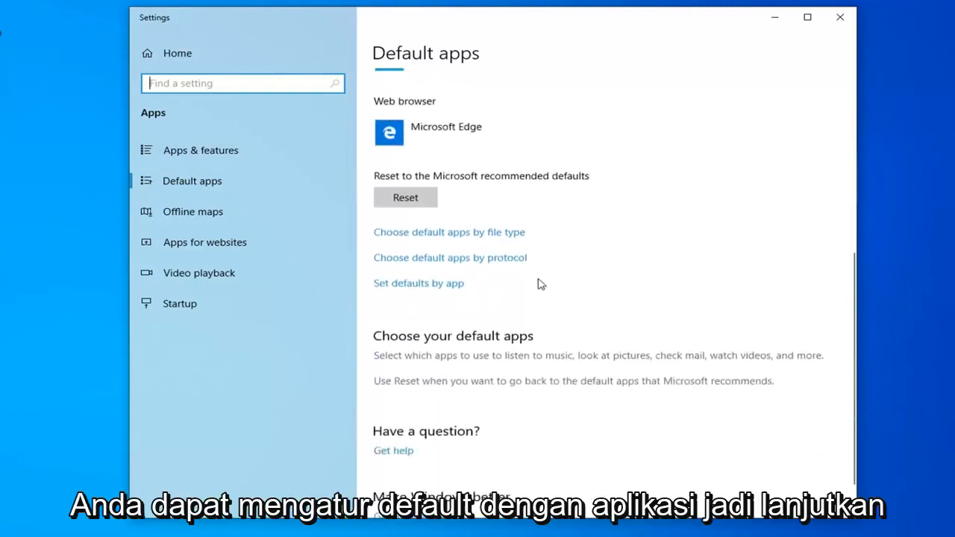
# Show the Set defaults by app program list and move down through it toward Word
pyautogui.click(417, 283)
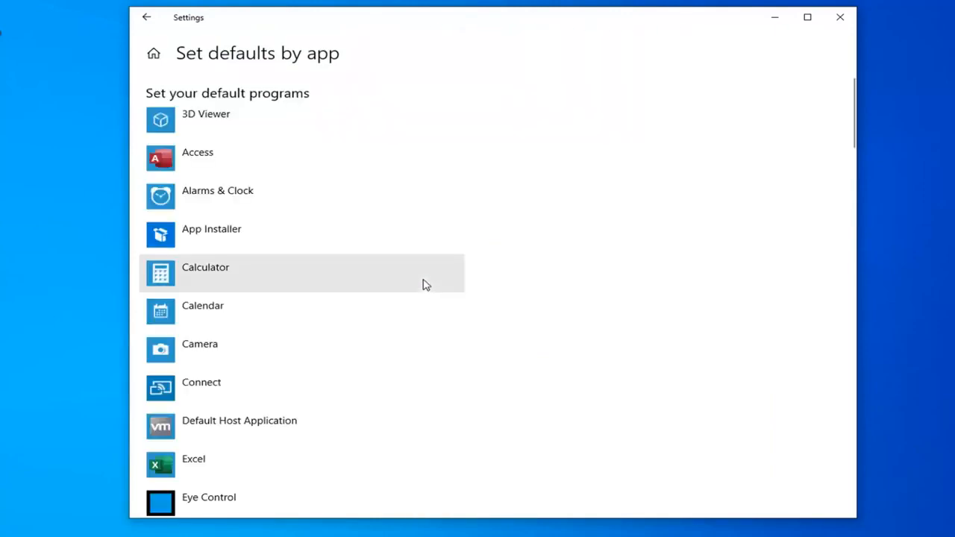
pyautogui.scroll(-3)
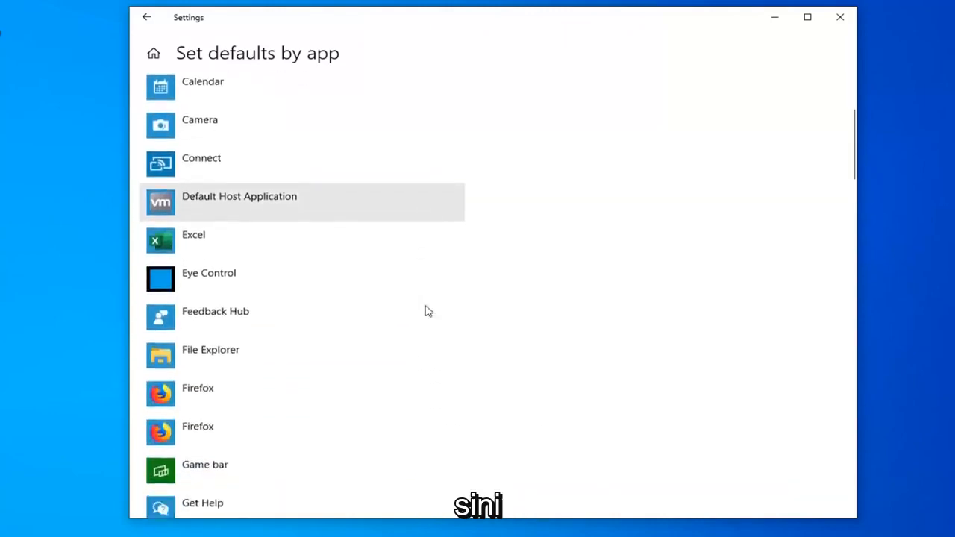
pyautogui.scroll(-3)
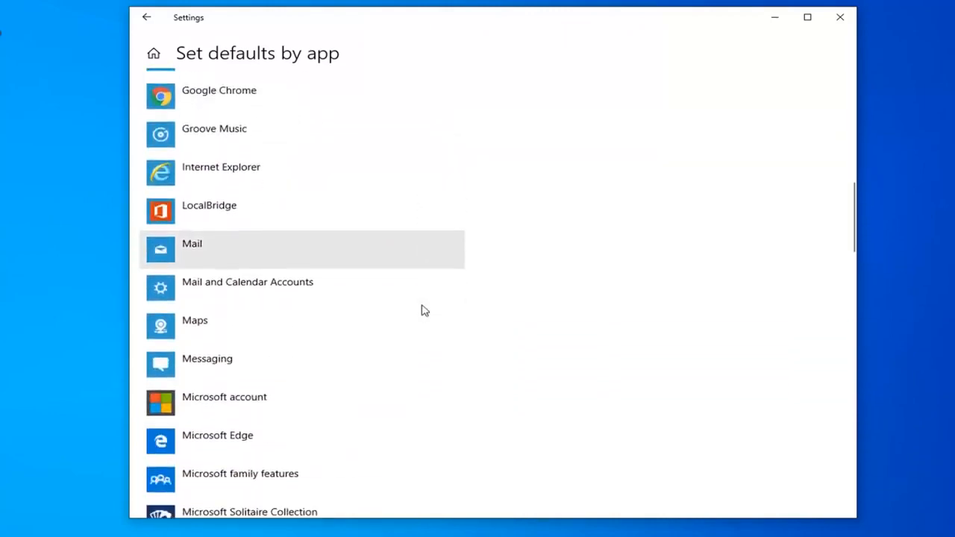
pyautogui.scroll(-3)
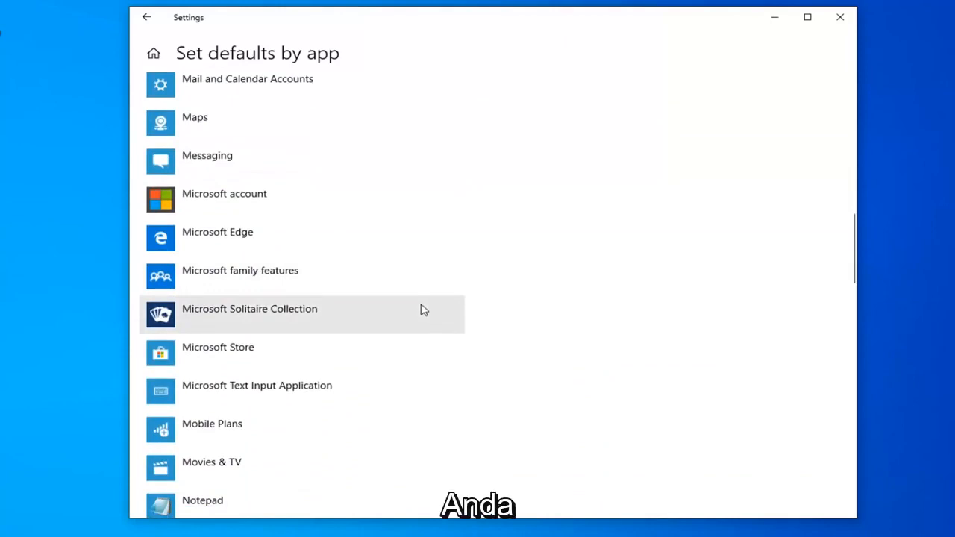
pyautogui.scroll(-3)
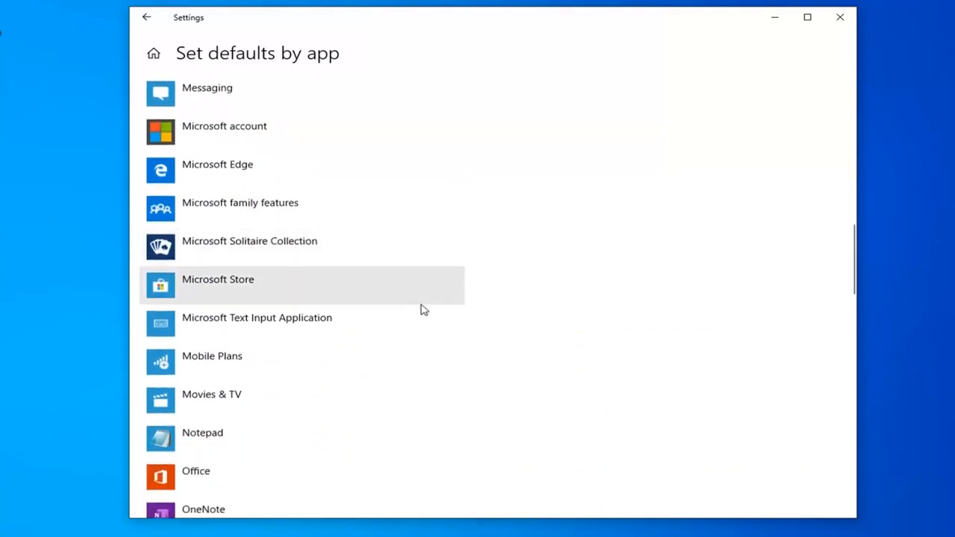
pyautogui.scroll(-3)
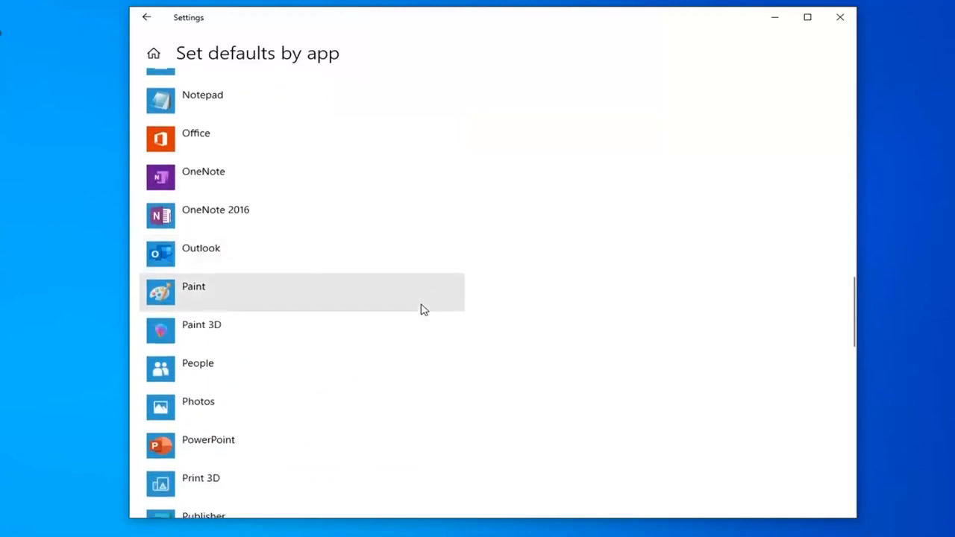
pyautogui.scroll(-3)
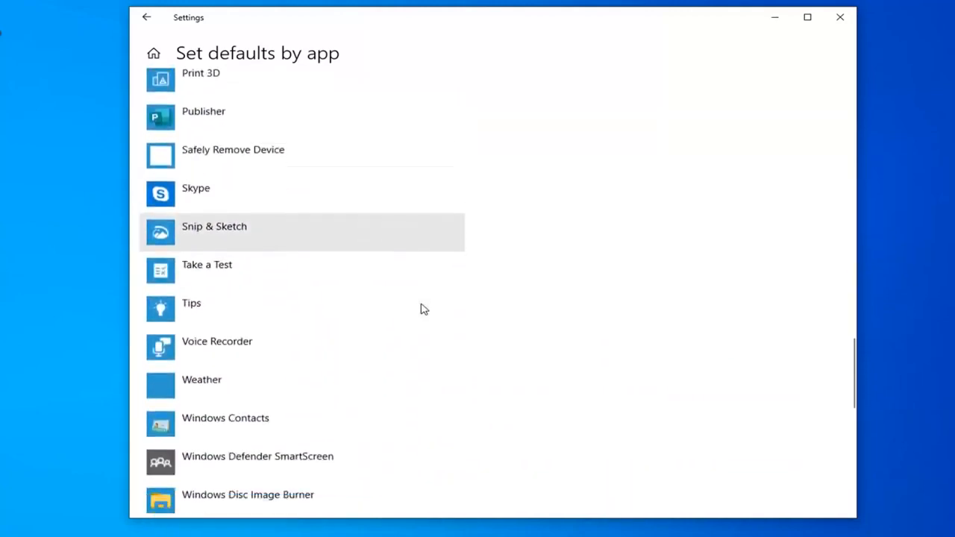
pyautogui.scroll(-3)
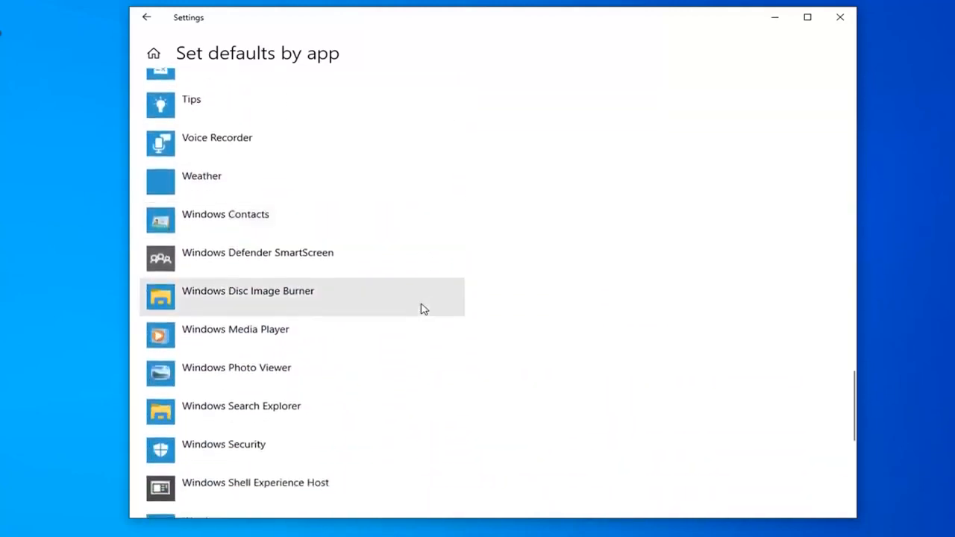
pyautogui.scroll(-3)
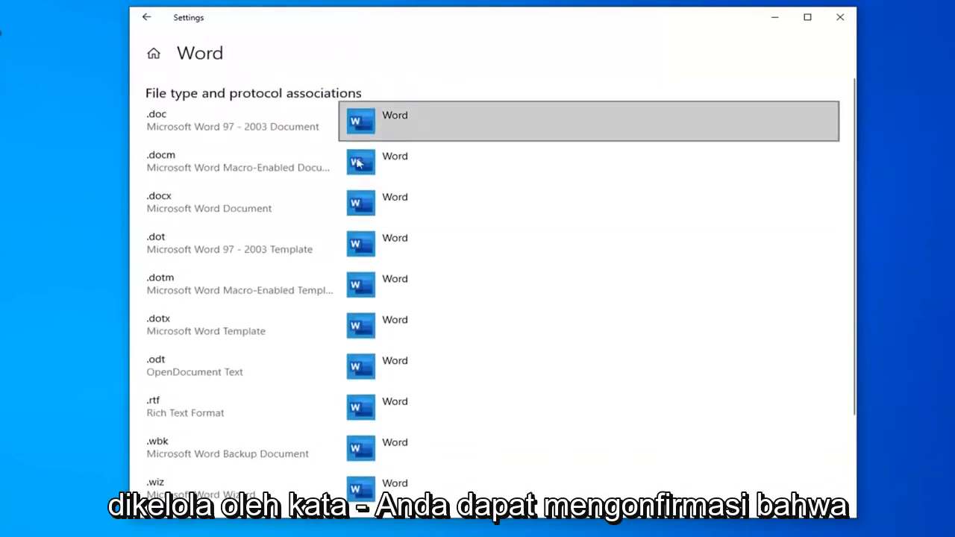
# Review Word's document associations, return to the program list, and close Settings
pyautogui.scroll(-3)
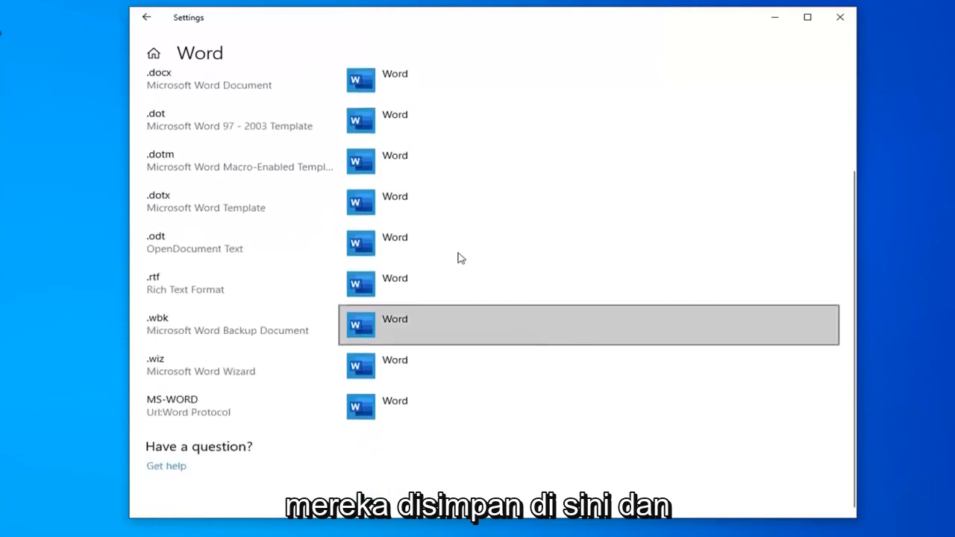
pyautogui.click(147, 17)
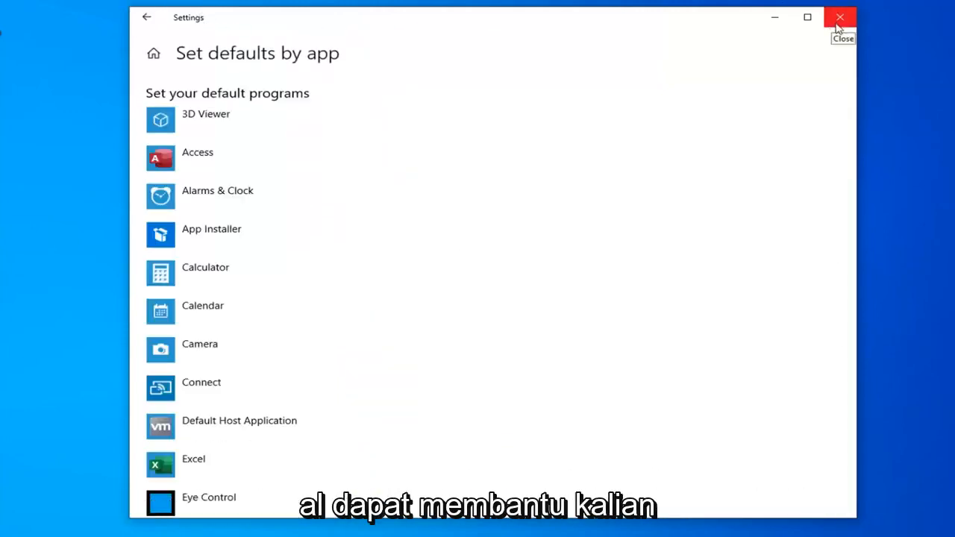
pyautogui.click(839, 17)
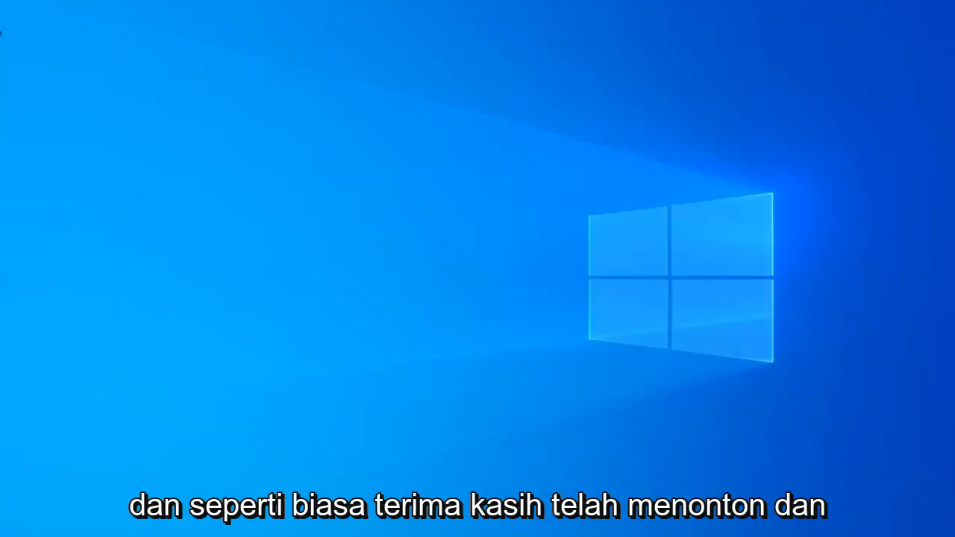